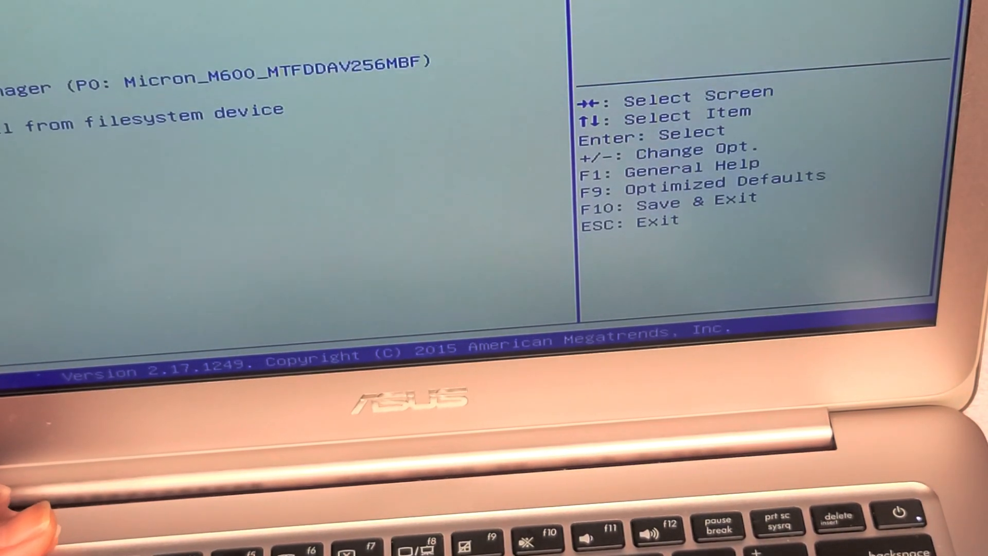
# - Request Save & Exit with F10 to bring up the save-and-reset confirmation
pyautogui.press('f10')
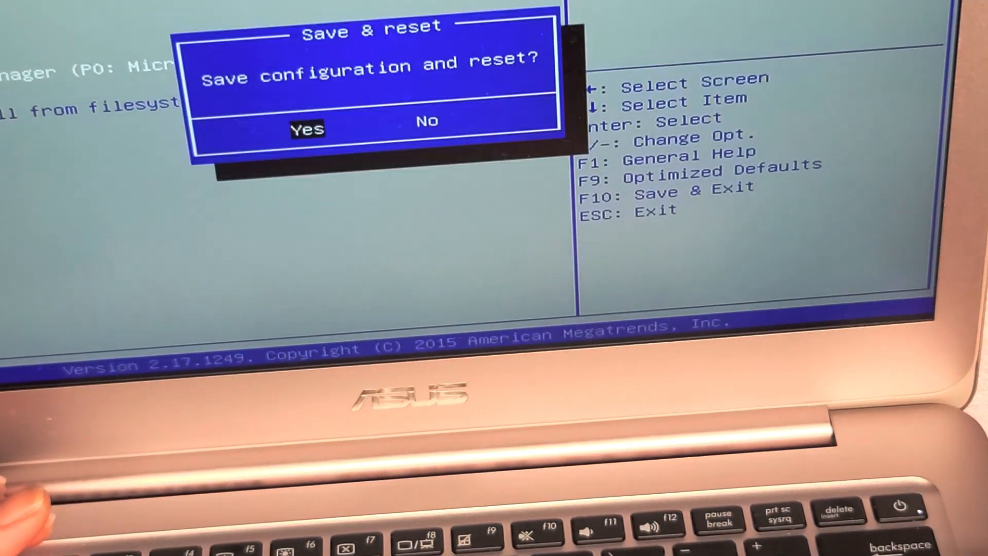